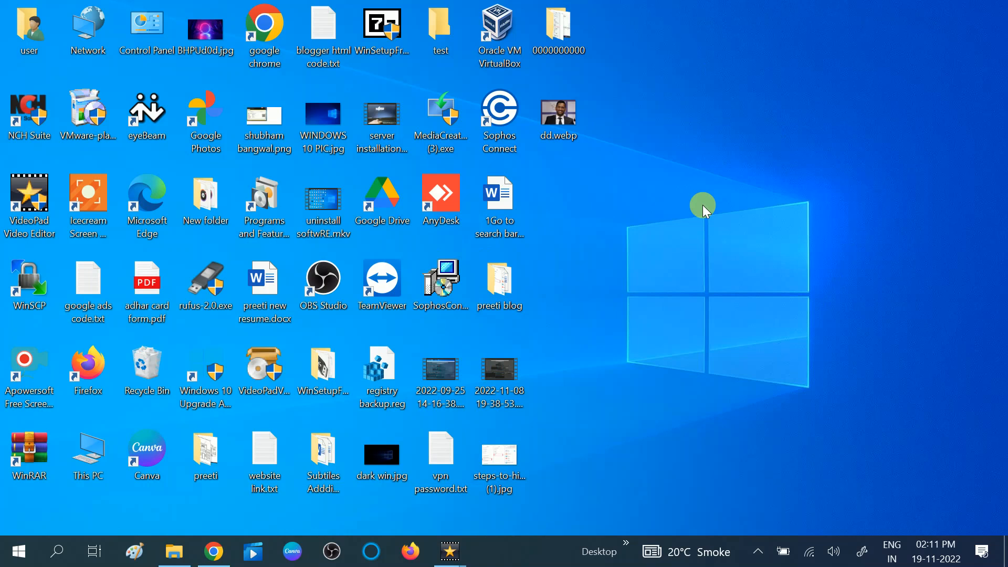
{"action": "mouse_move", "coordinate": [657, 243]}
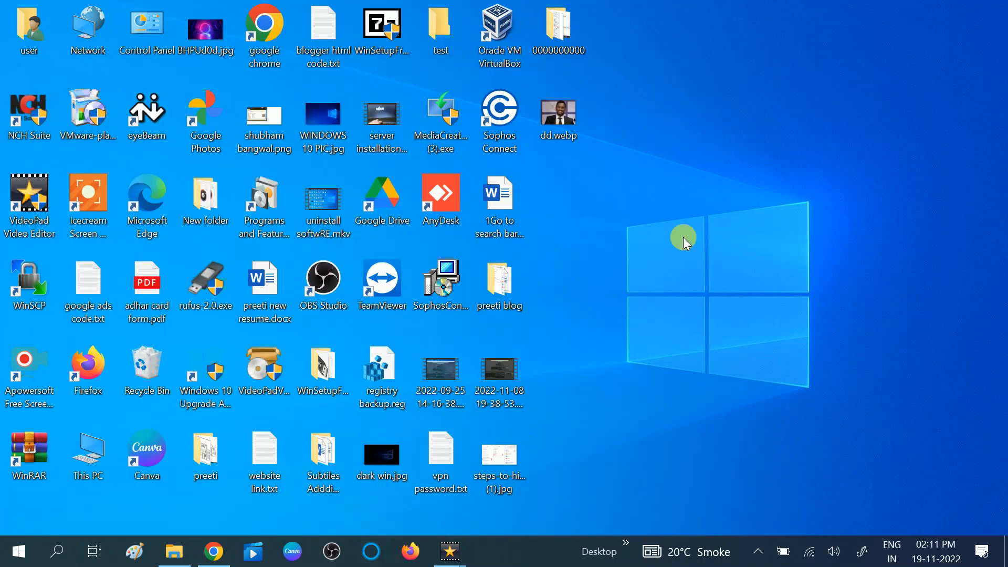
Bring up All Control Panel Items from the desktop Control Panel icon.
{"action": "double_click", "coordinate": [146, 25]}
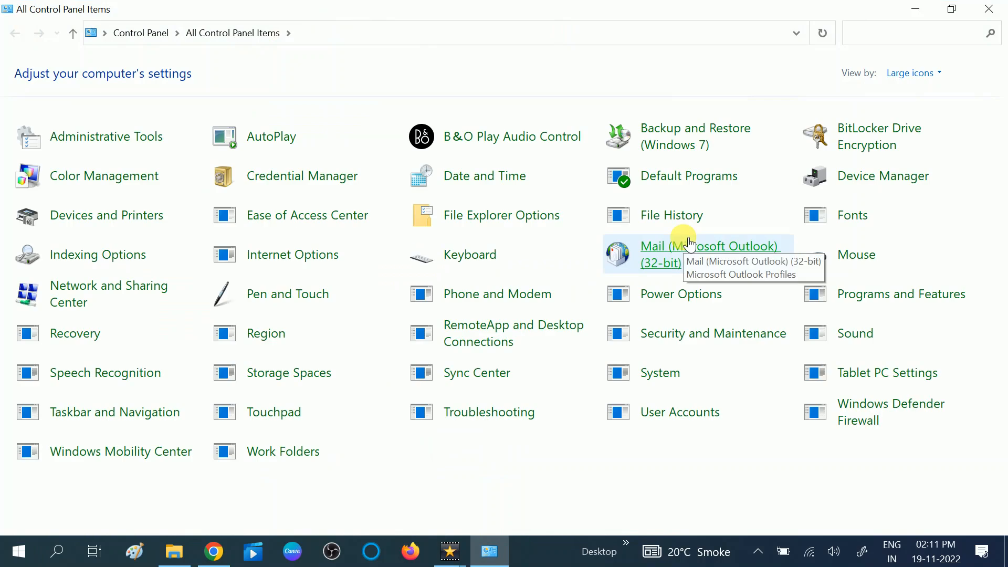
{"action": "left_click", "coordinate": [908, 72]}
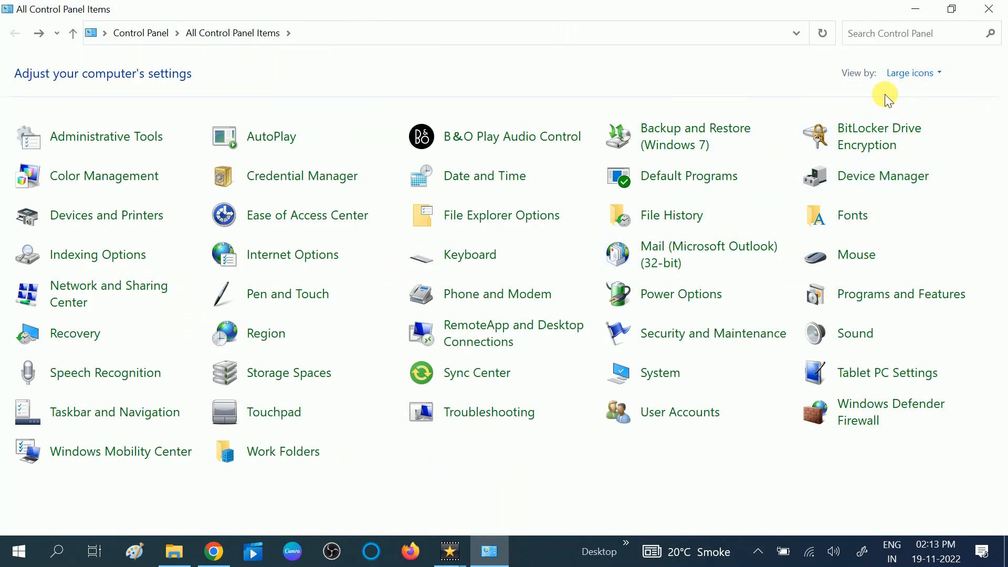
{"action": "mouse_move", "coordinate": [323, 283]}
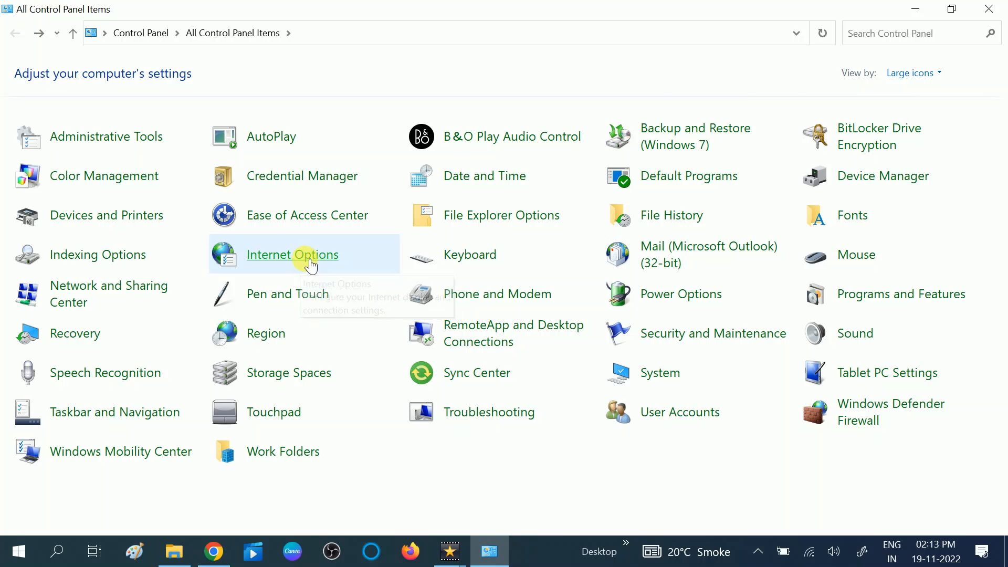
Show the Connections tab of Internet Properties, where MBA VPN is listed.
{"action": "left_click", "coordinate": [292, 255]}
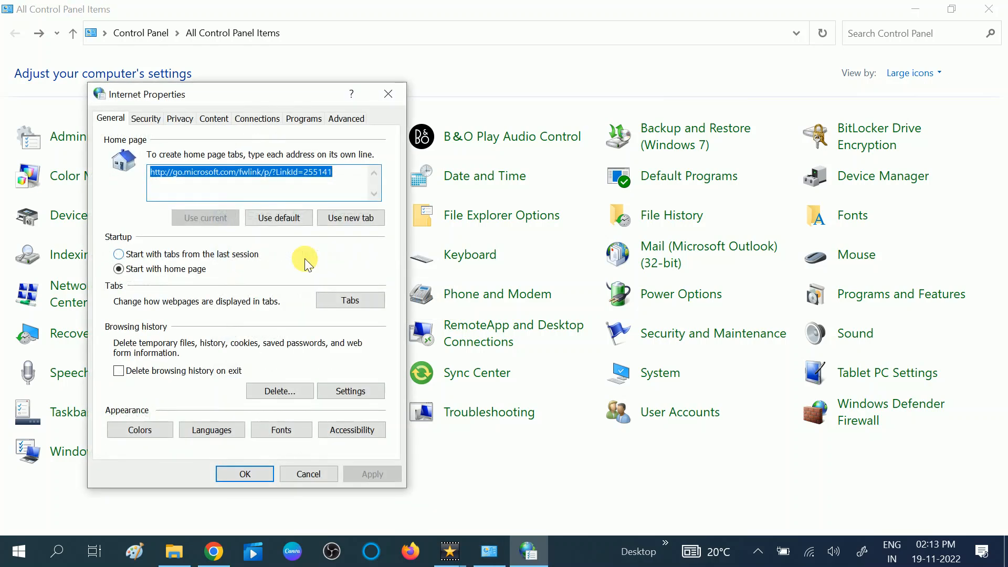
{"action": "mouse_move", "coordinate": [272, 143]}
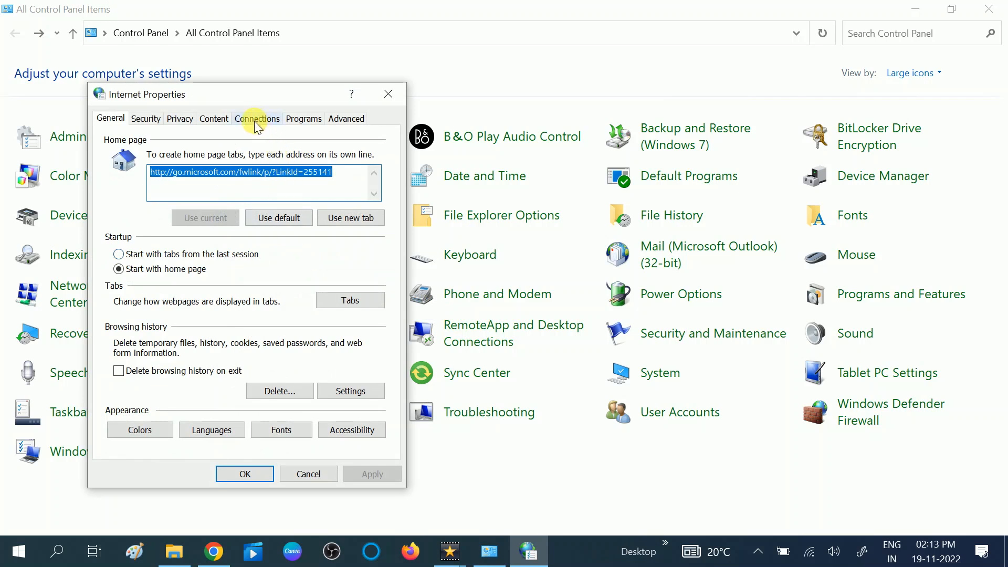
{"action": "left_click", "coordinate": [257, 118]}
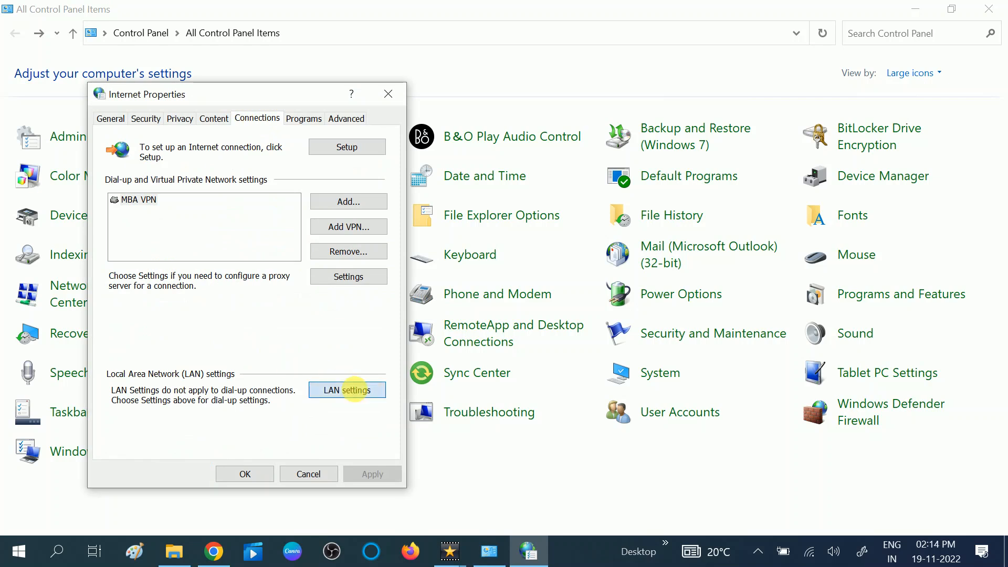
In LAN Settings, turn off 'Use a proxy server for your LAN' and keep automatic detection on.
{"action": "left_click", "coordinate": [347, 389]}
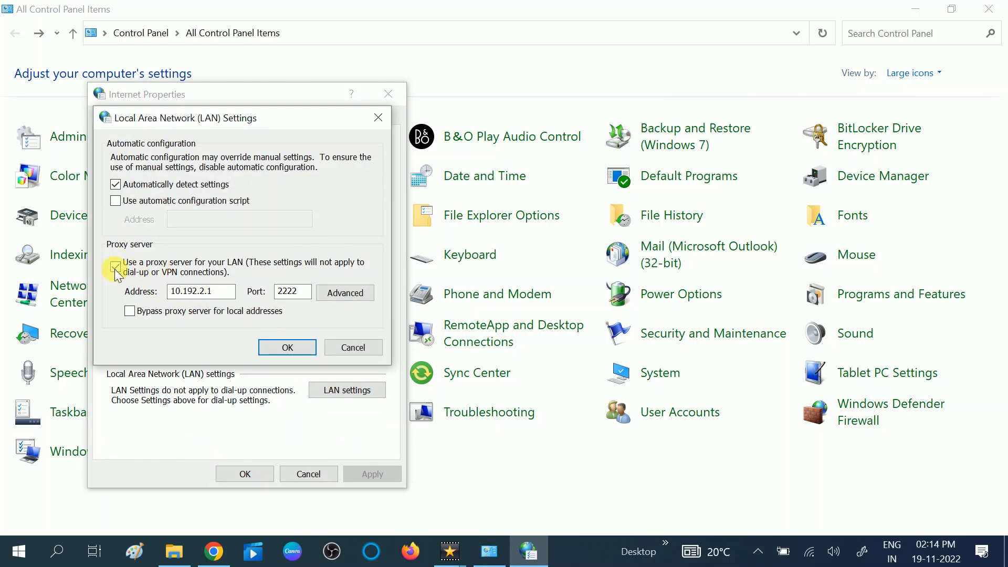
{"action": "left_click", "coordinate": [117, 266]}
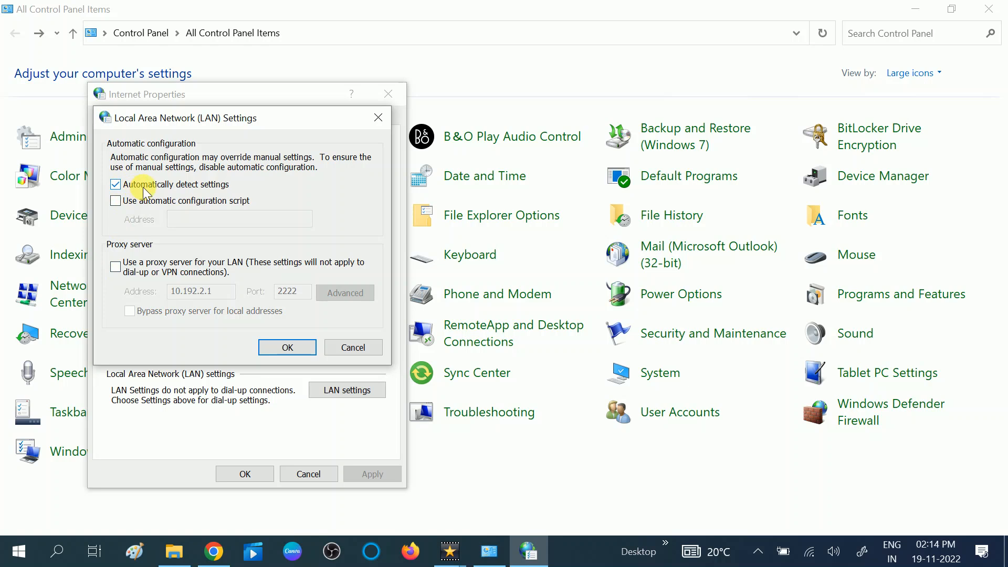
{"action": "left_click", "coordinate": [115, 185]}
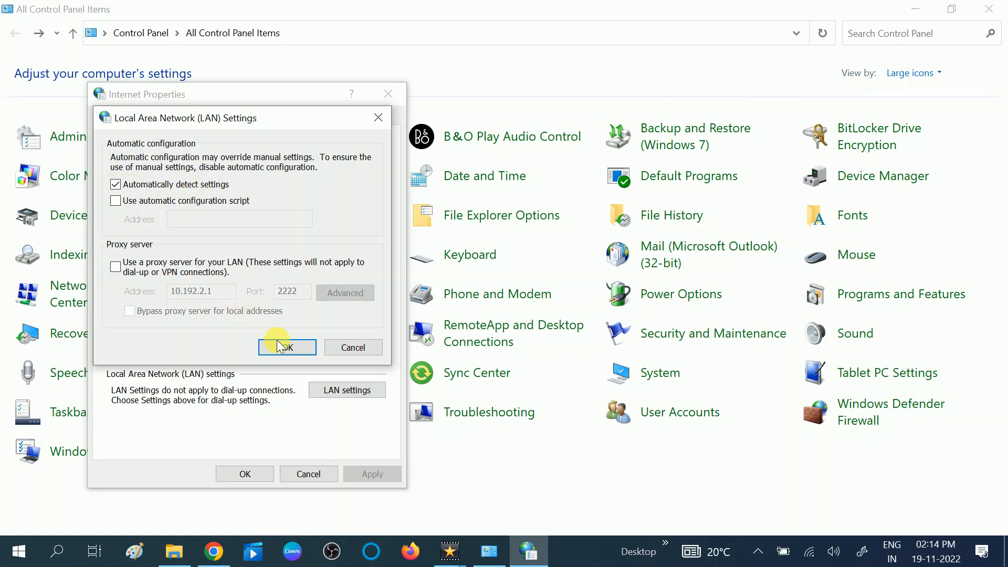
{"action": "left_click", "coordinate": [287, 347]}
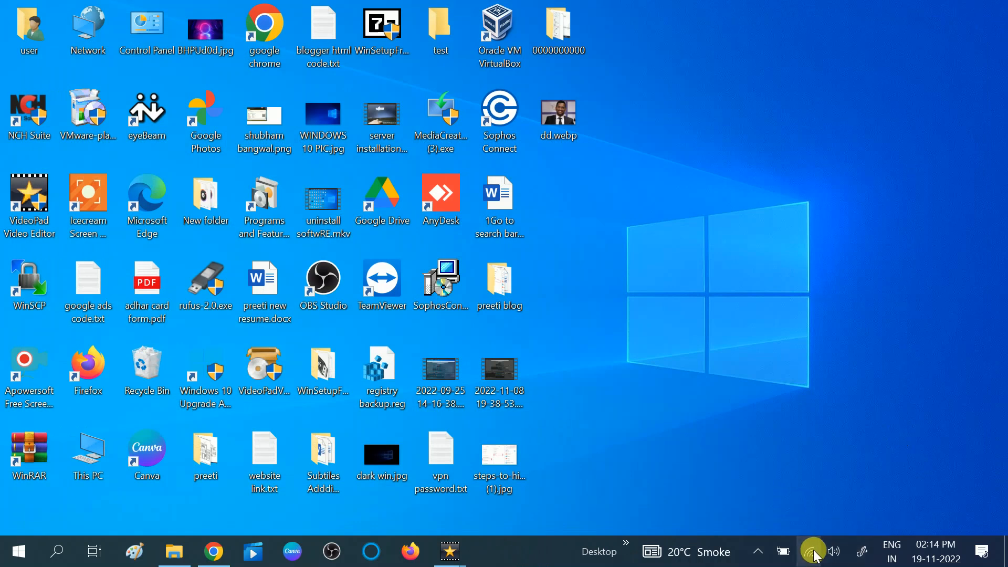
Start a taskbar search for 'device manager' to launch Device Manager.
{"action": "left_click", "coordinate": [813, 551]}
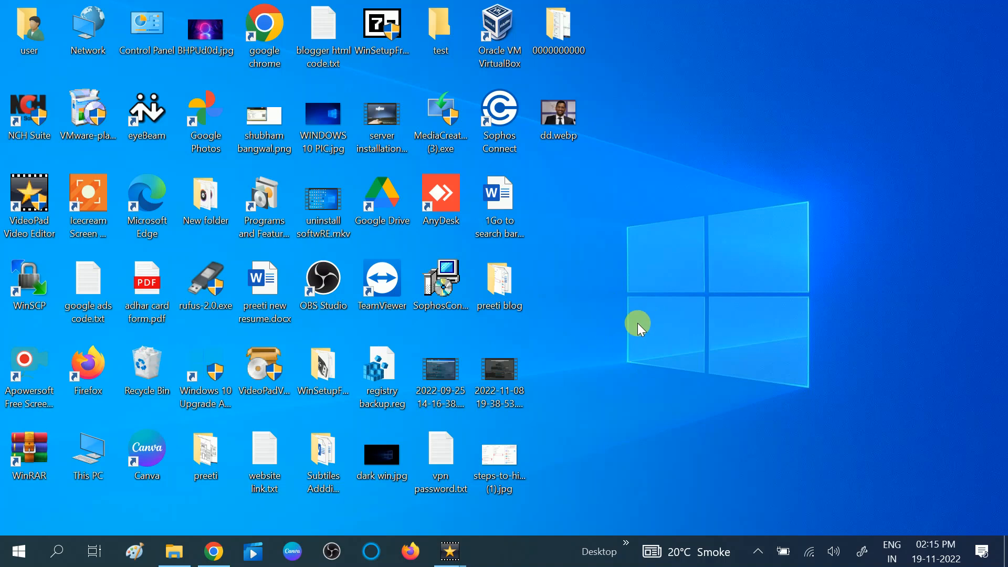
{"action": "mouse_move", "coordinate": [548, 397]}
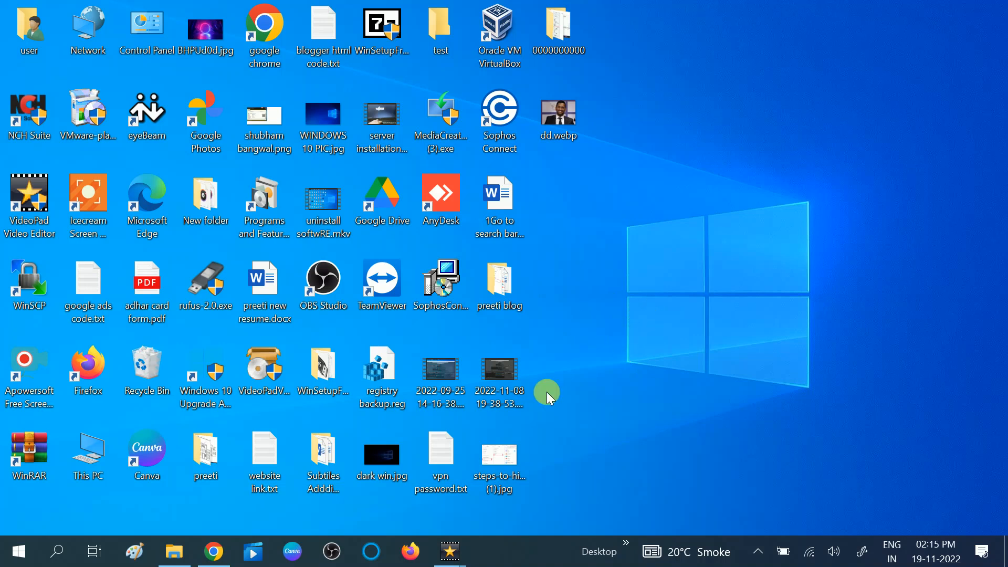
{"action": "mouse_move", "coordinate": [57, 551]}
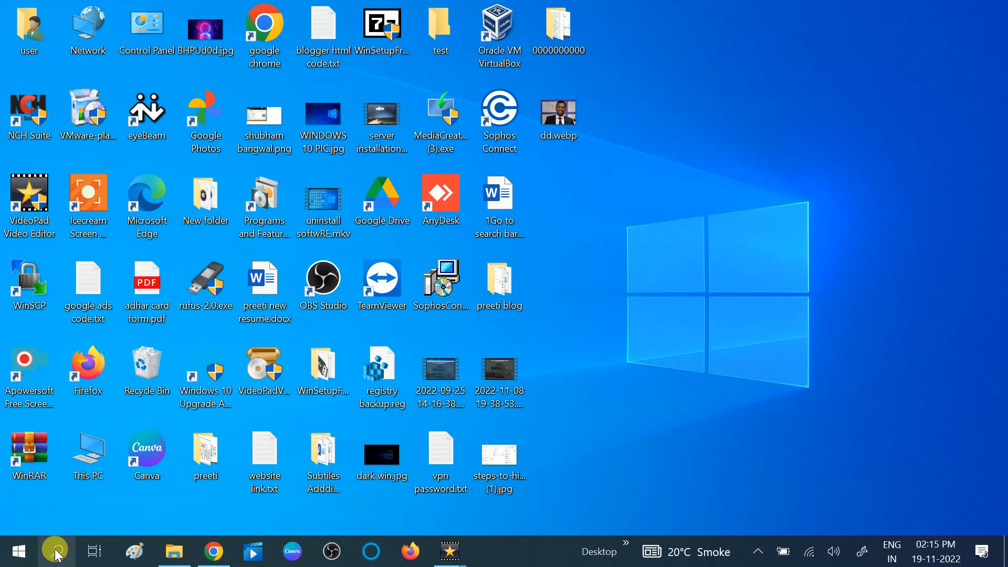
{"action": "type", "text": "d"}
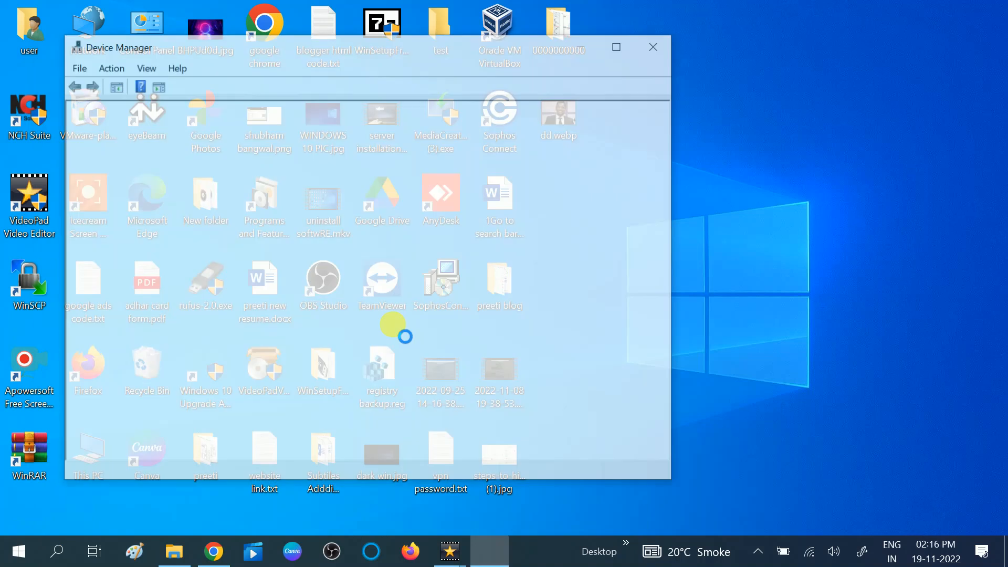
Under Network adapters, uninstall the WAN Miniport (IKEv2) adapter.
{"action": "left_click", "coordinate": [615, 47]}
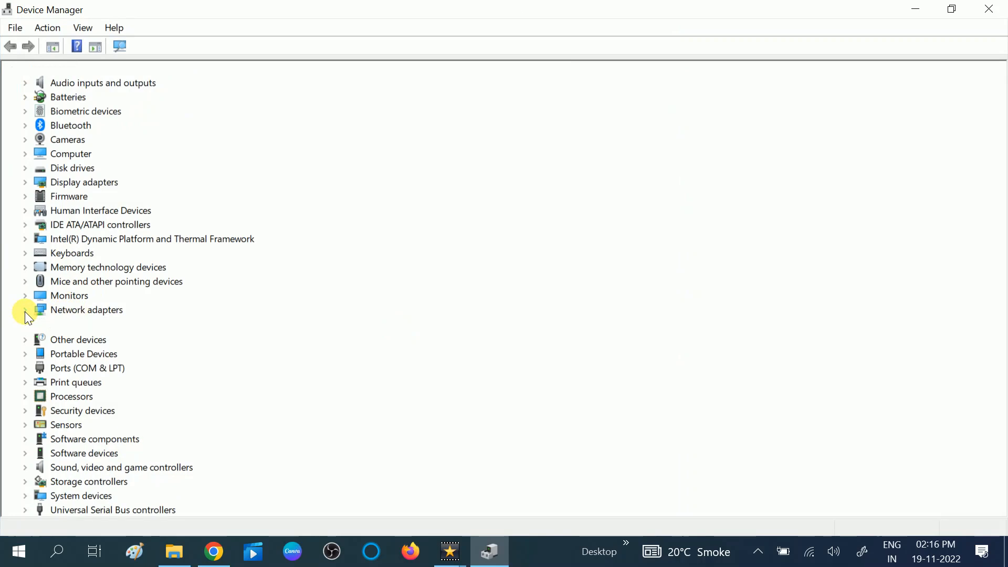
{"action": "left_click", "coordinate": [25, 309]}
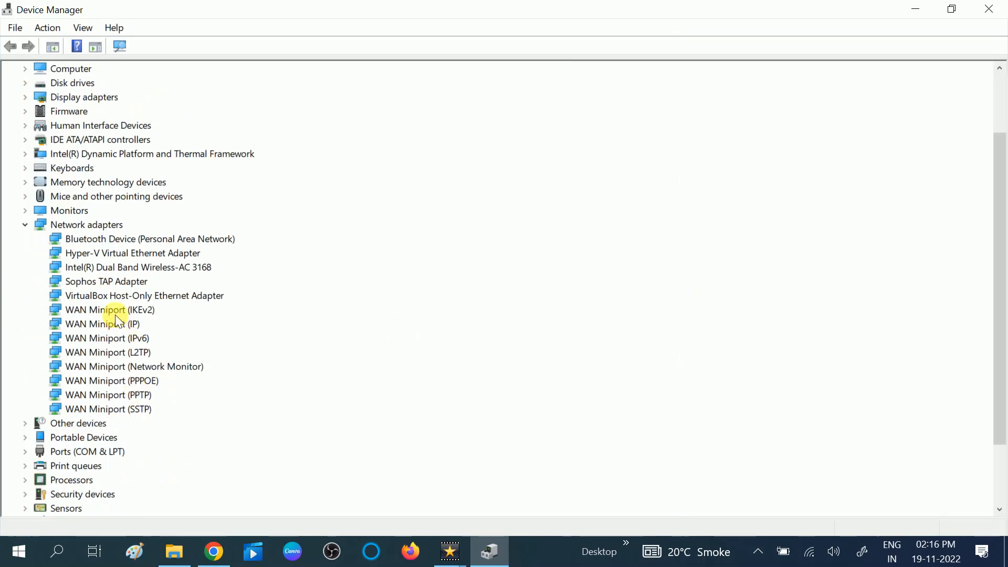
{"action": "left_click", "coordinate": [109, 310]}
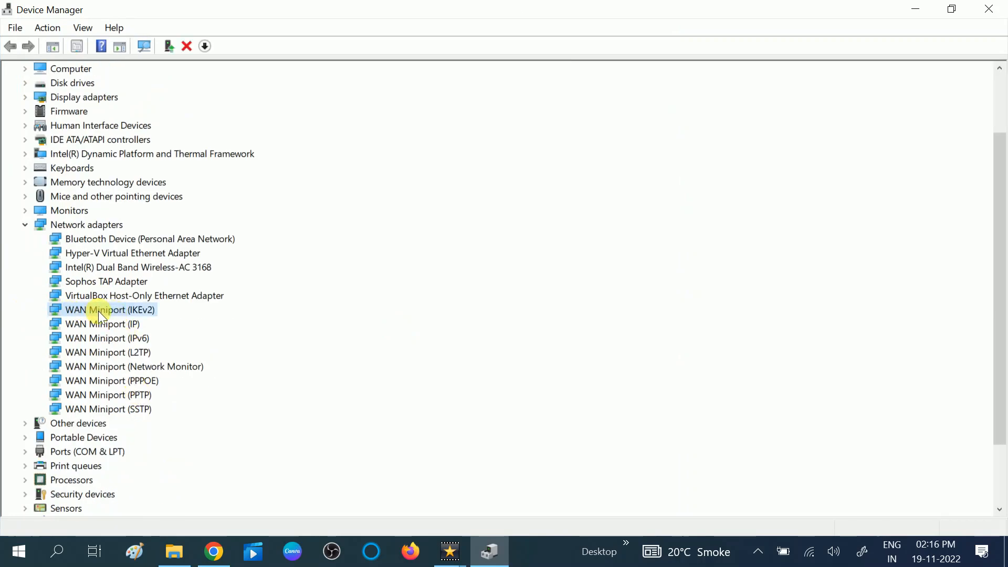
{"action": "right_click", "coordinate": [109, 310]}
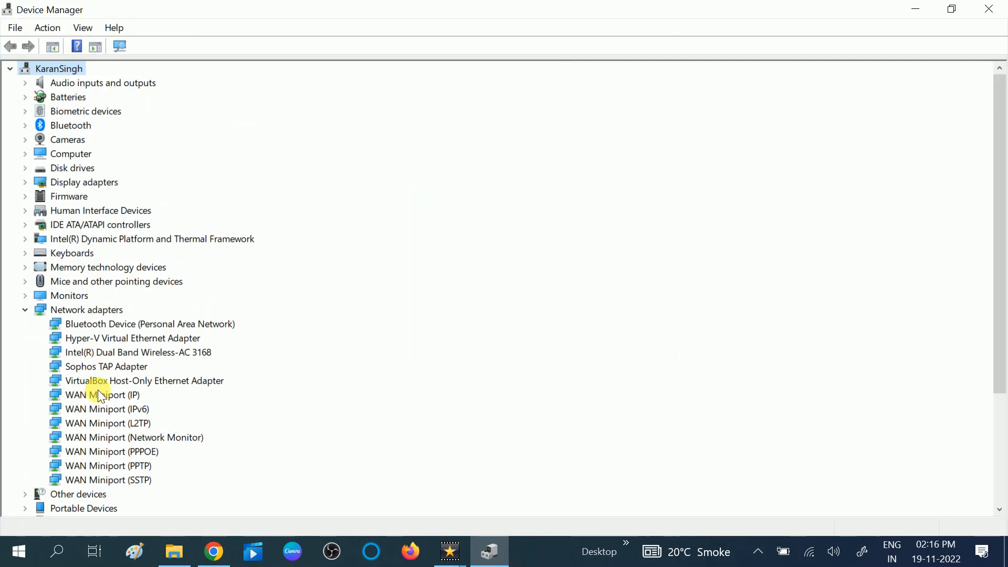
Uninstall the WAN Miniport IP, IPv6 and L2TP adapters, confirming each removal.
{"action": "right_click", "coordinate": [102, 395]}
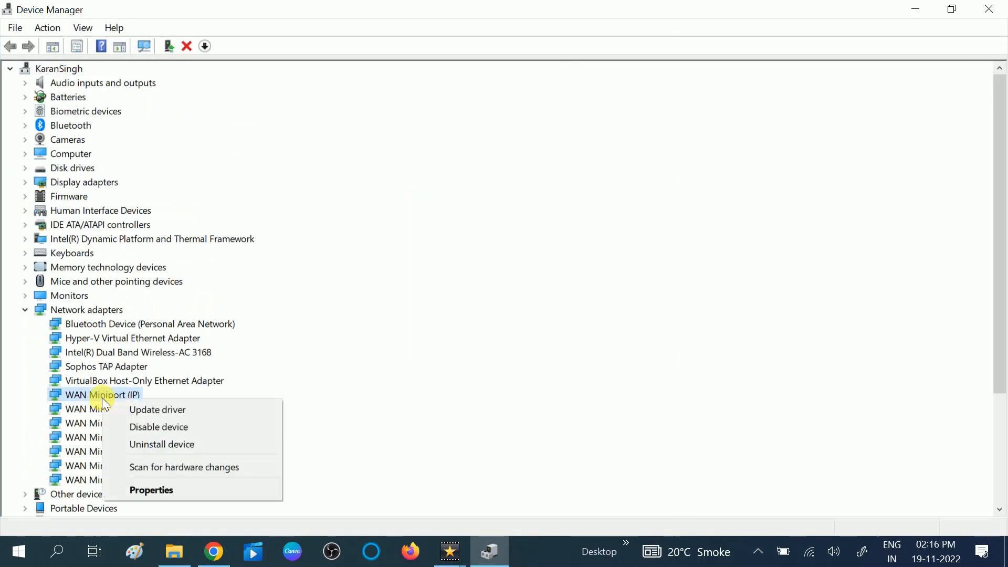
{"action": "left_click", "coordinate": [161, 444]}
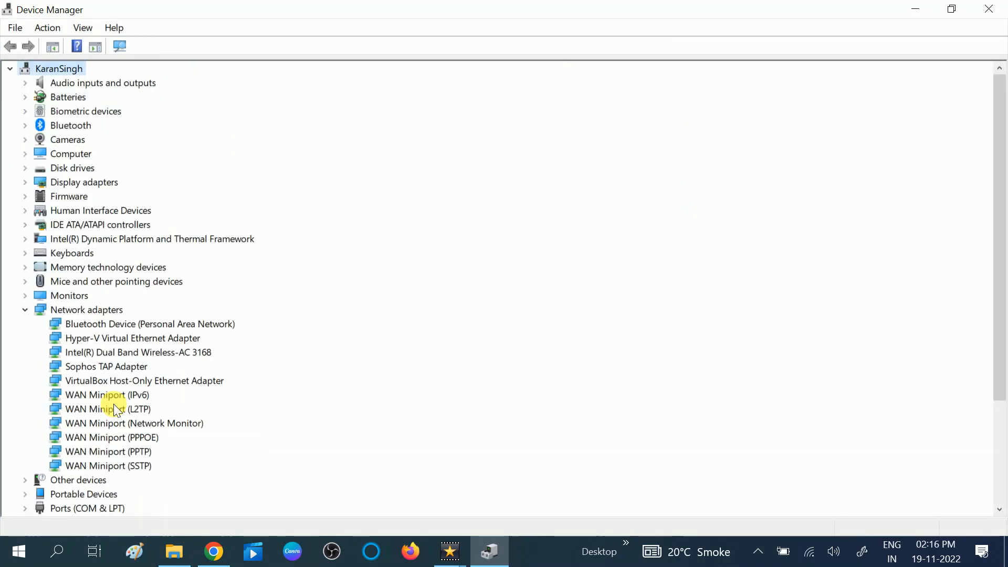
{"action": "left_click", "coordinate": [107, 395]}
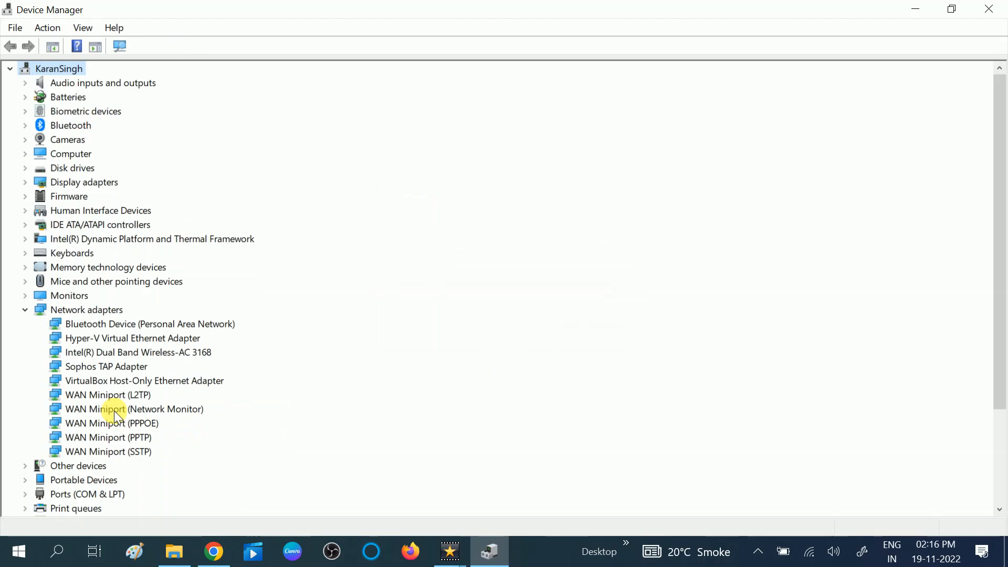
{"action": "left_click", "coordinate": [107, 395]}
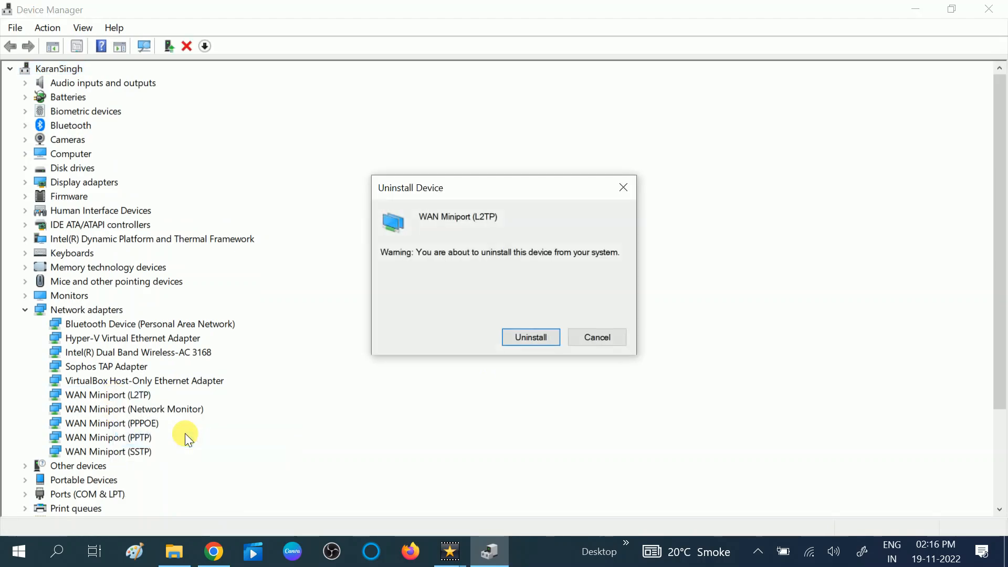
{"action": "left_click", "coordinate": [530, 337]}
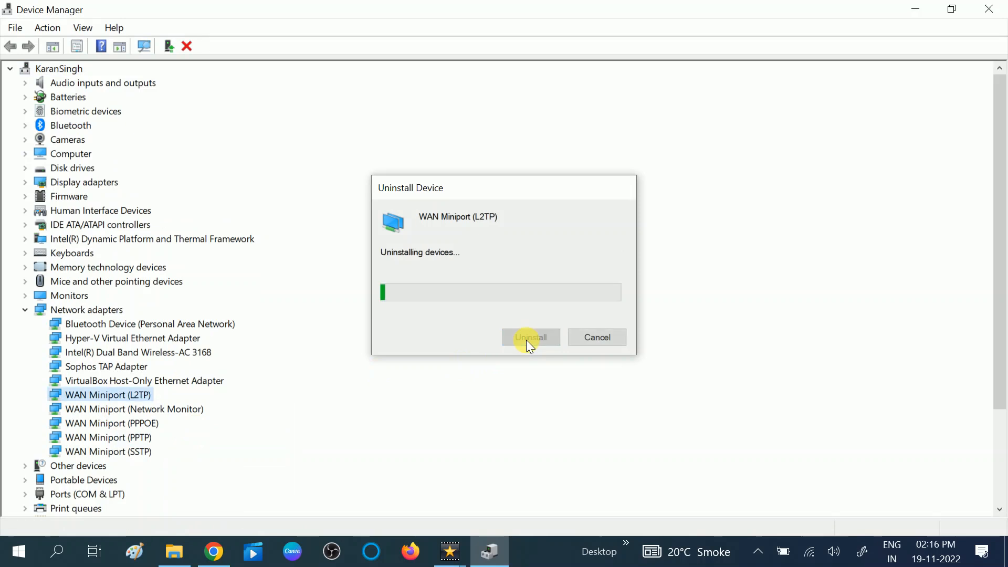
{"action": "left_click", "coordinate": [530, 338]}
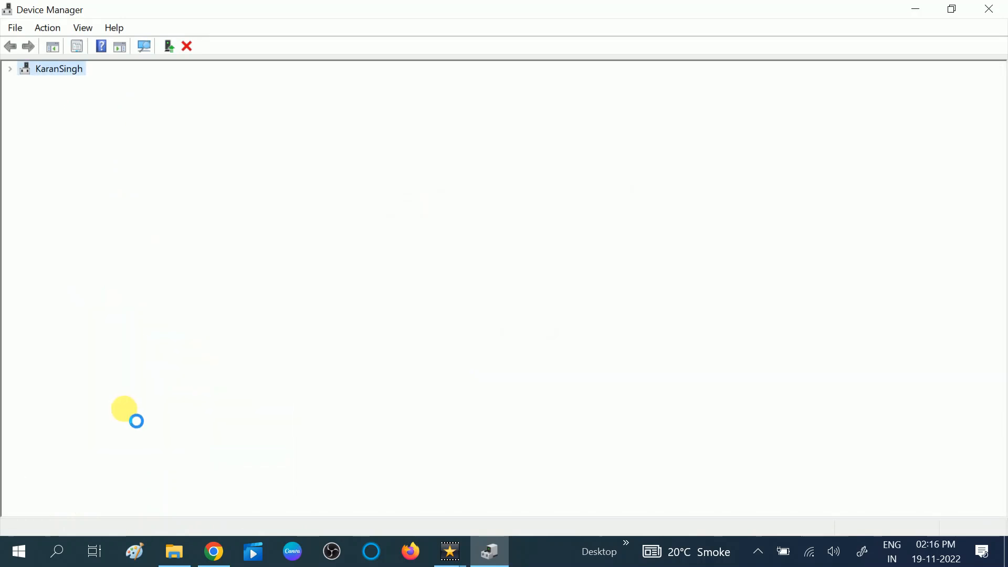
{"action": "left_click", "coordinate": [9, 69]}
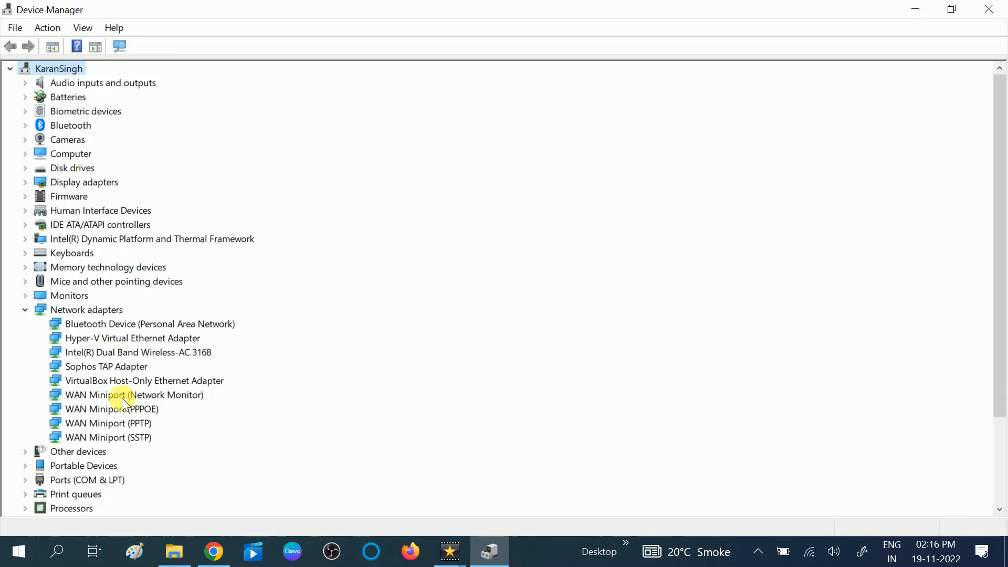
Uninstall the WAN Miniport Network Monitor and PPPOE adapters, confirming each.
{"action": "left_click", "coordinate": [134, 395]}
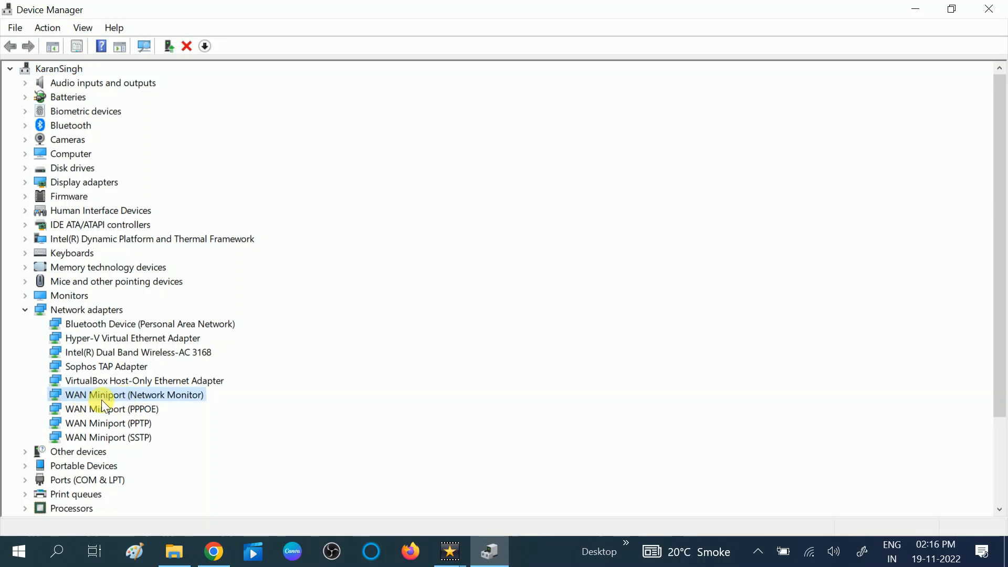
{"action": "right_click", "coordinate": [134, 395]}
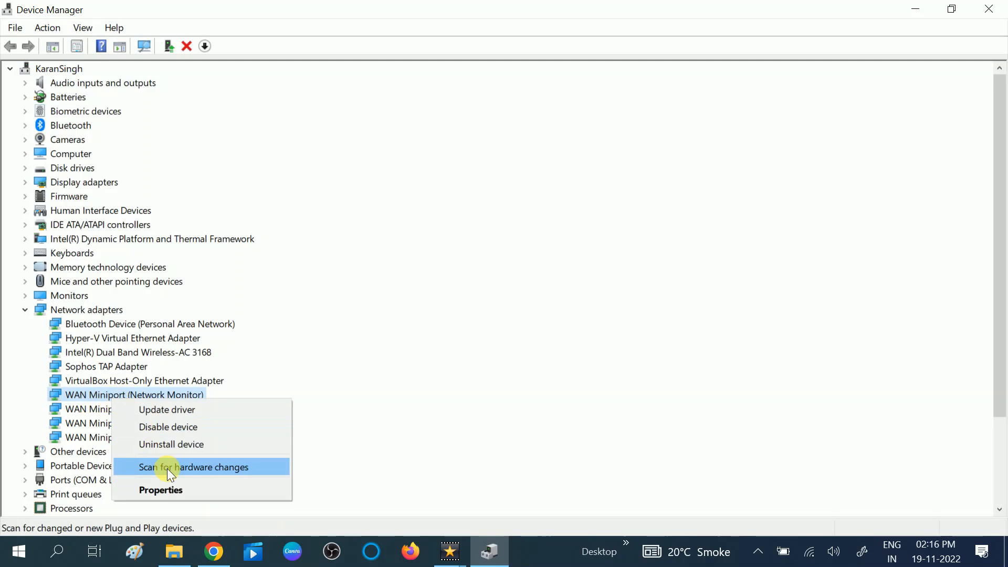
{"action": "left_click", "coordinate": [171, 444]}
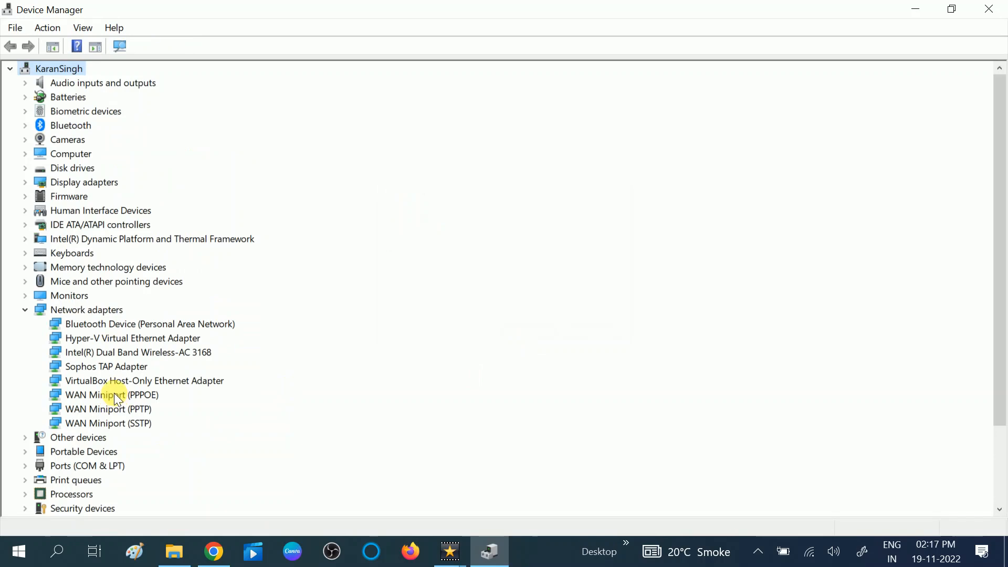
{"action": "right_click", "coordinate": [107, 395]}
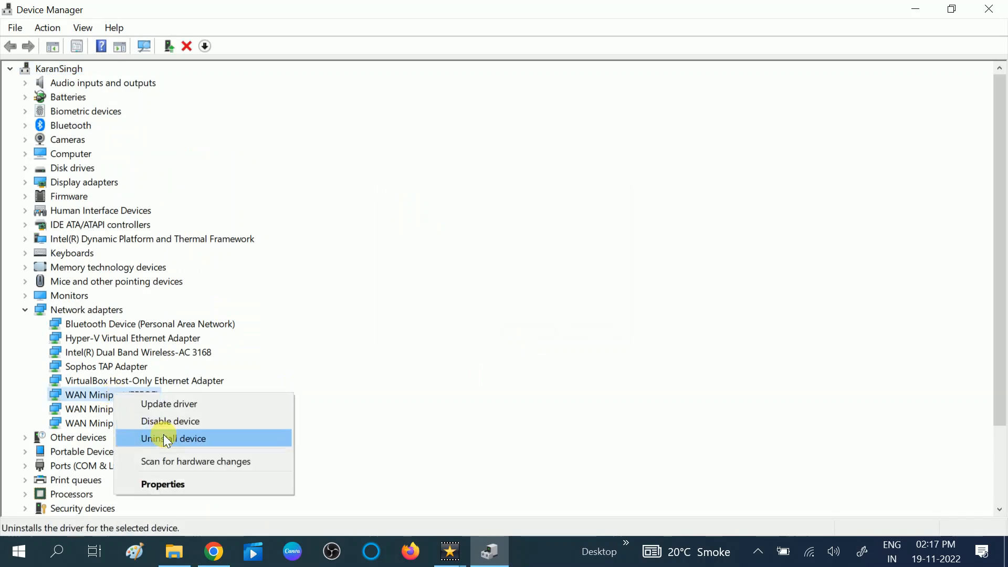
{"action": "left_click", "coordinate": [173, 438]}
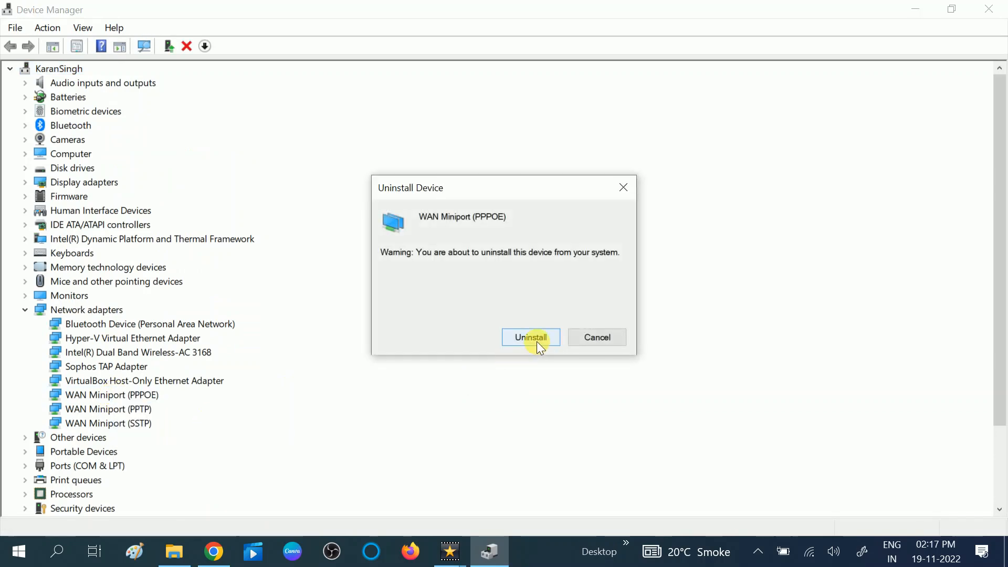
{"action": "left_click", "coordinate": [530, 337]}
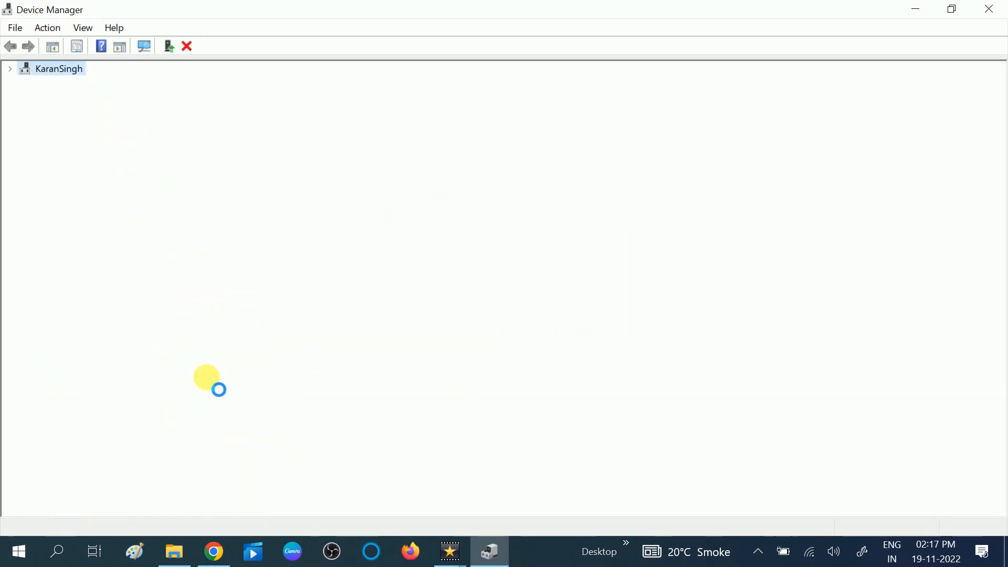
Uninstall the WAN Miniport PPTP and SSTP adapters, leaving five non-WAN adapters.
{"action": "left_click", "coordinate": [109, 395]}
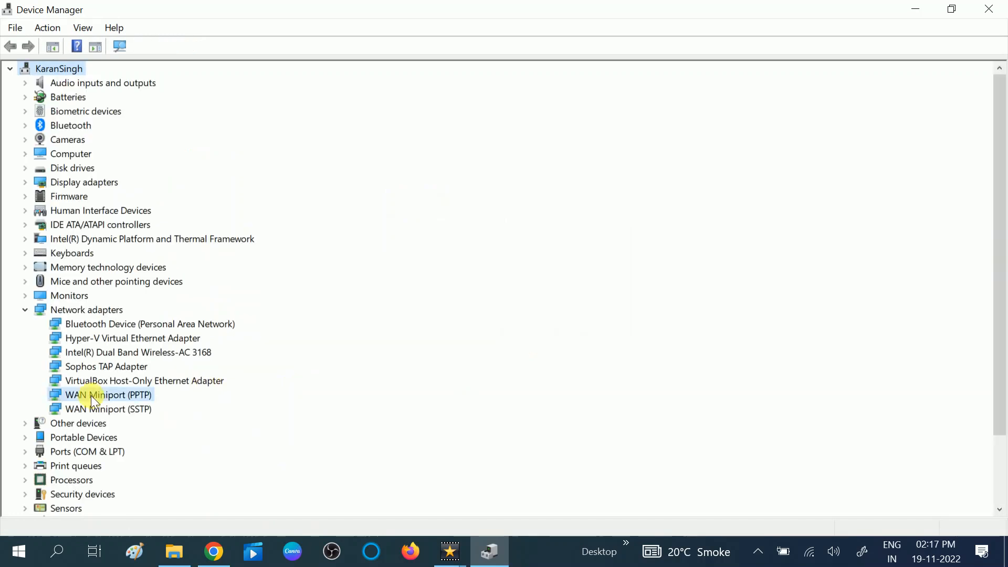
{"action": "left_click", "coordinate": [187, 46]}
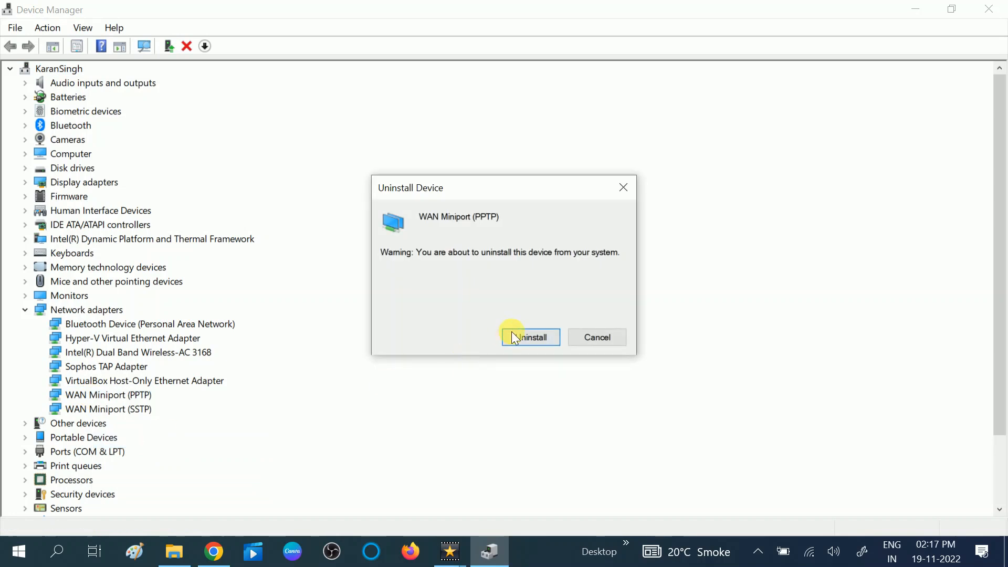
{"action": "left_click", "coordinate": [530, 337]}
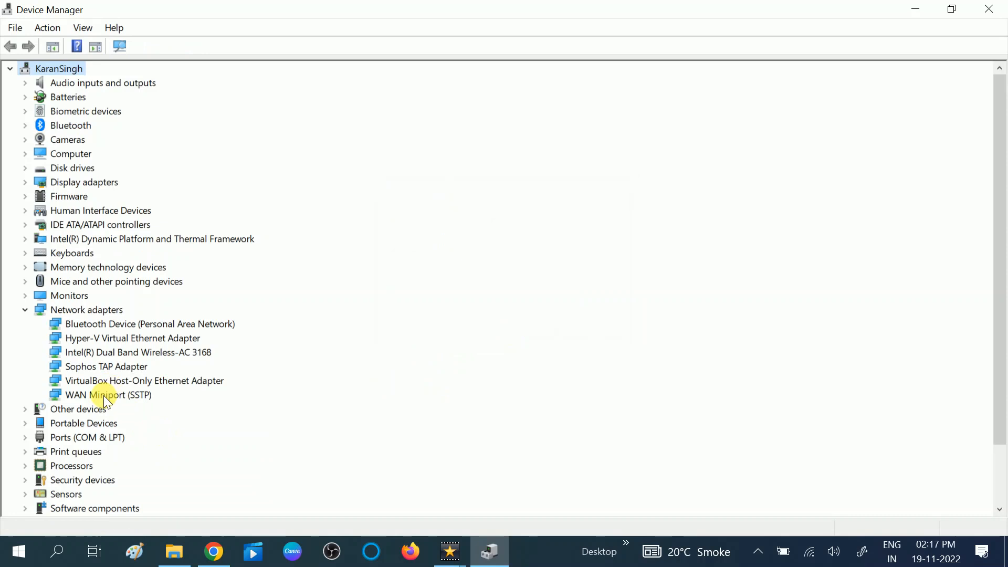
{"action": "right_click", "coordinate": [107, 395]}
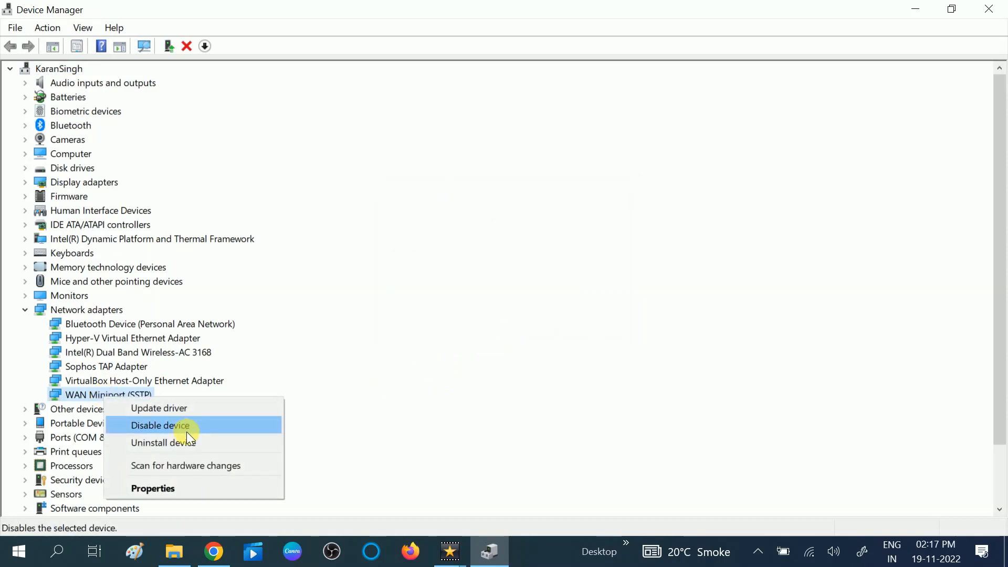
{"action": "left_click", "coordinate": [163, 442]}
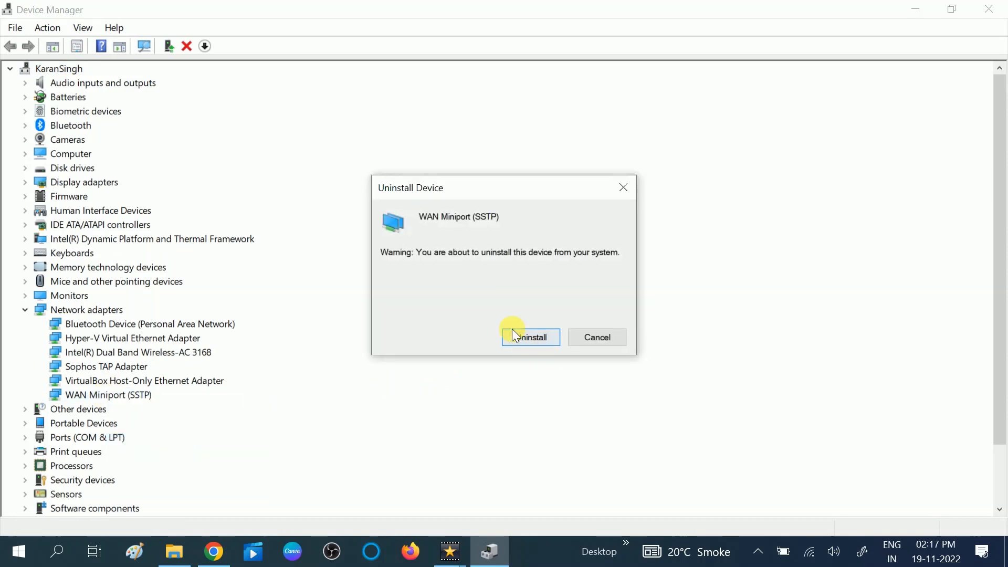
{"action": "left_click", "coordinate": [529, 337]}
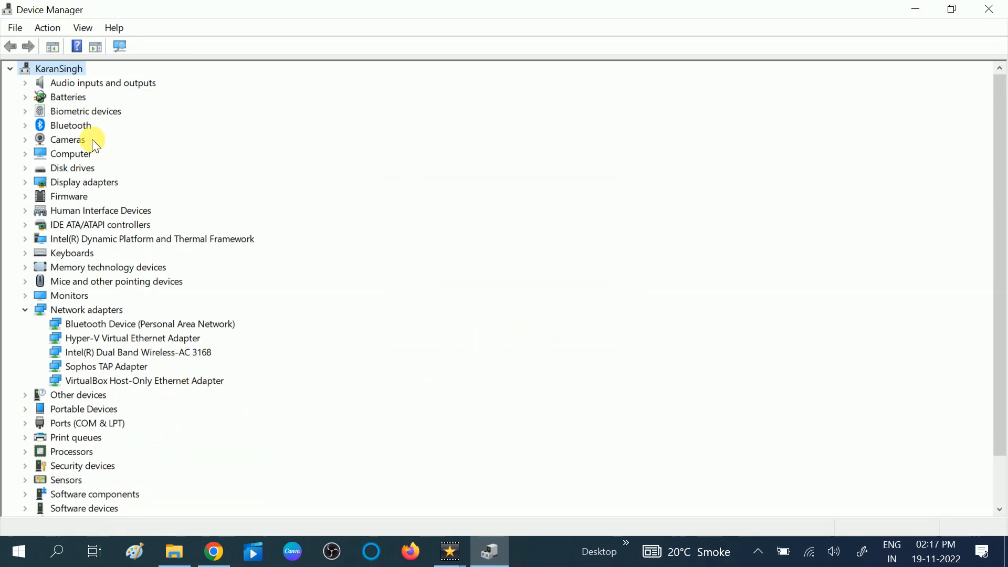
Scan for hardware changes so the eight WAN Miniport adapters reinstall.
{"action": "left_click", "coordinate": [46, 26]}
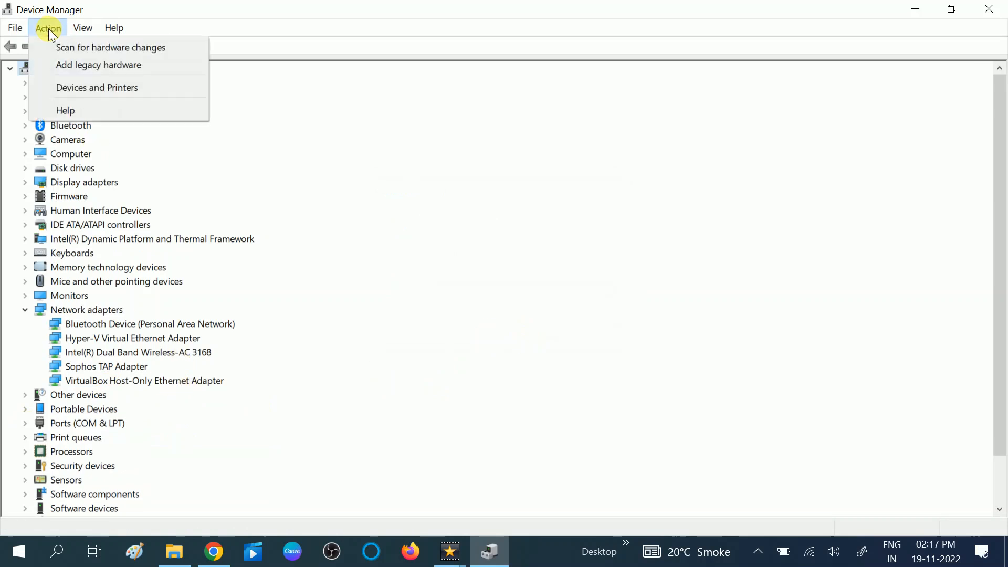
{"action": "mouse_move", "coordinate": [111, 47]}
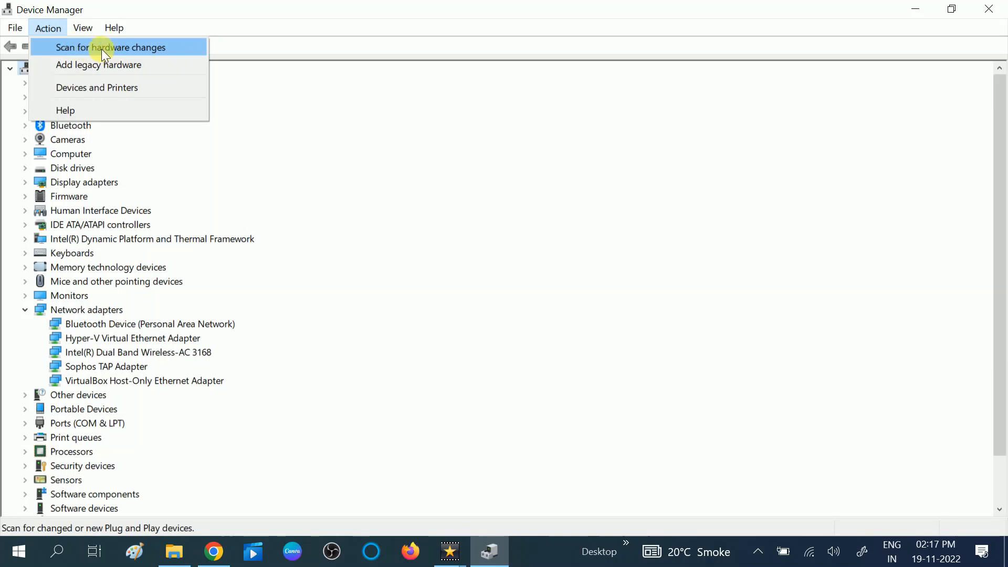
{"action": "left_click", "coordinate": [111, 47]}
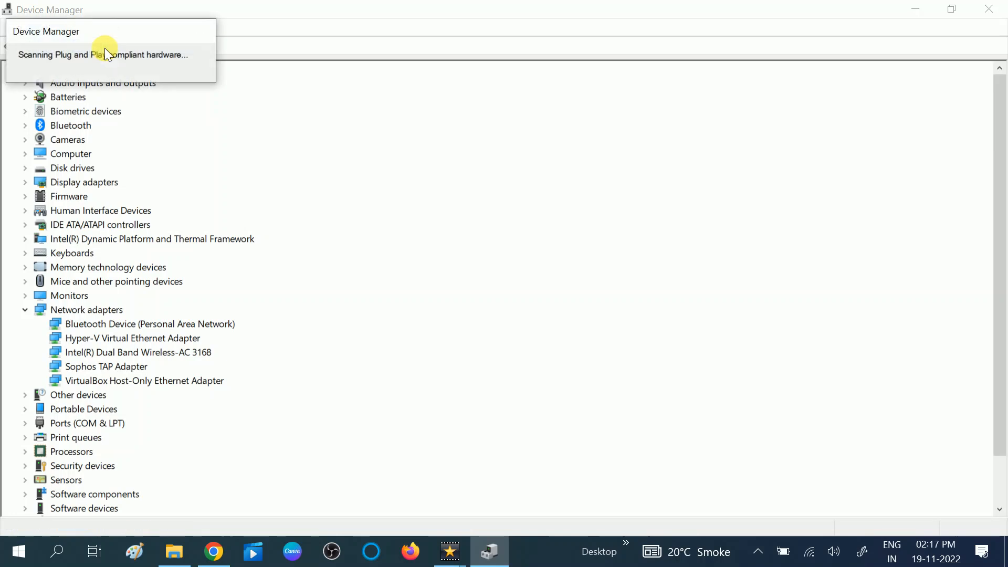
{"action": "left_click", "coordinate": [95, 47]}
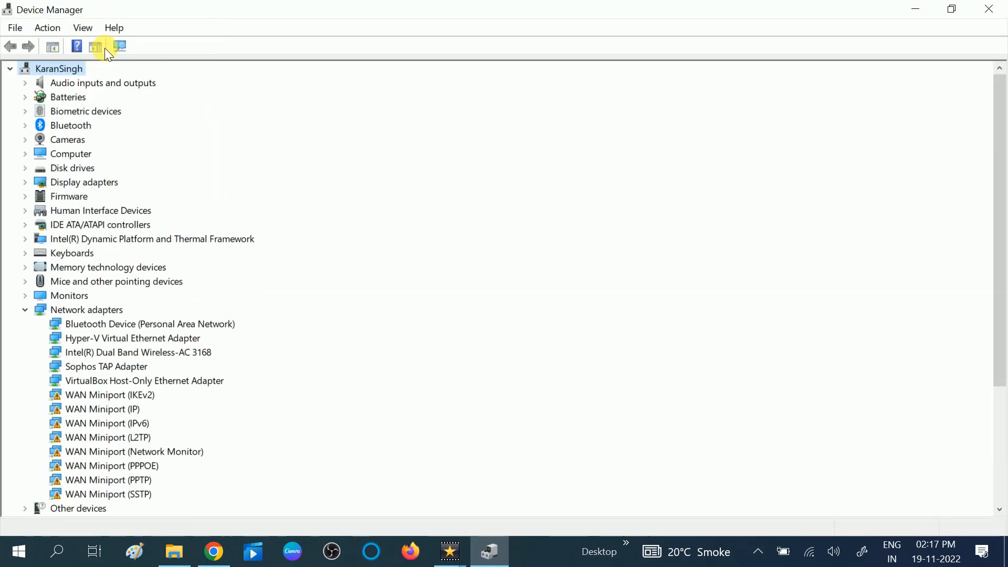
{"action": "left_click", "coordinate": [96, 46]}
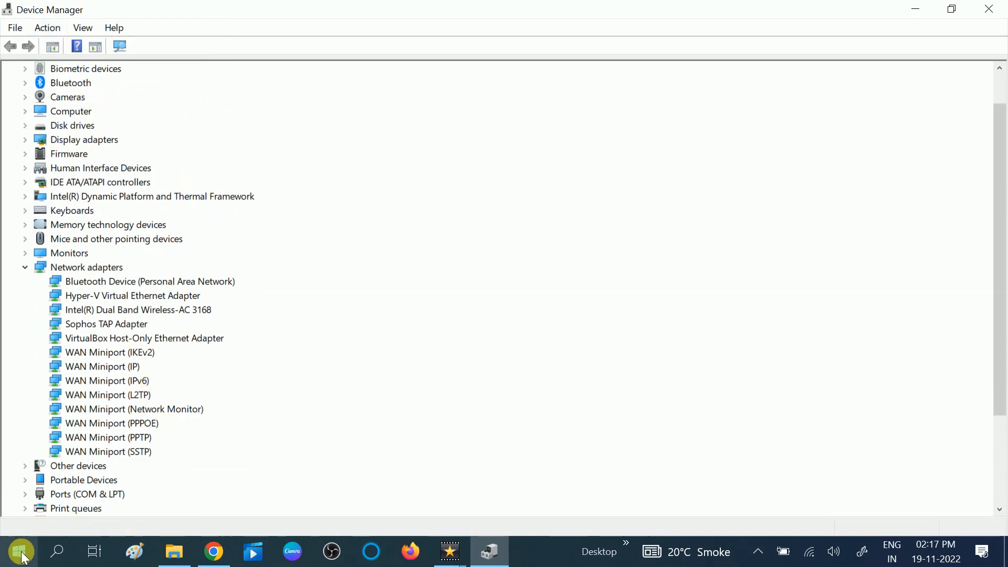
Close Device Manager via the Start menu and return to the desktop.
{"action": "left_click", "coordinate": [18, 552]}
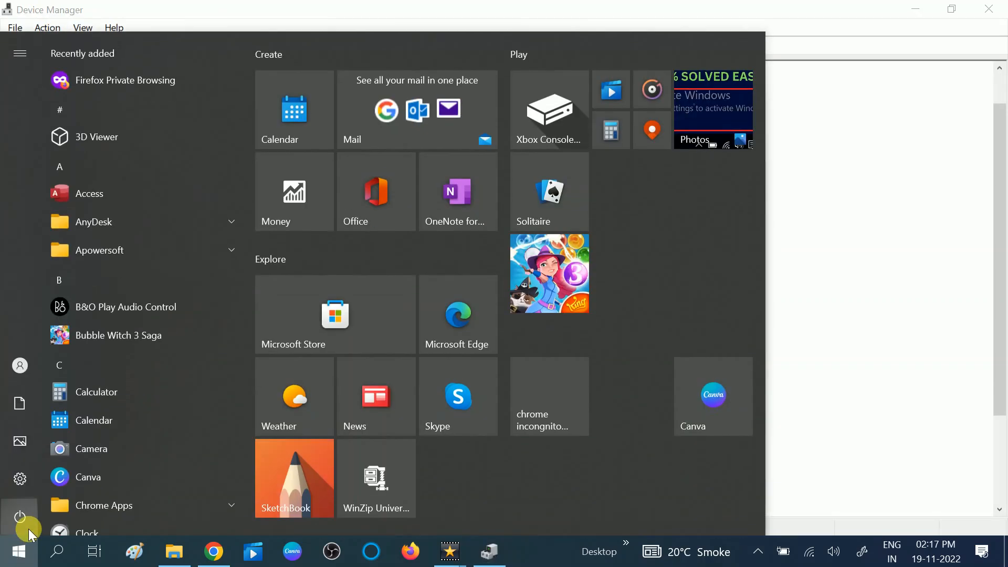
{"action": "left_click", "coordinate": [20, 517]}
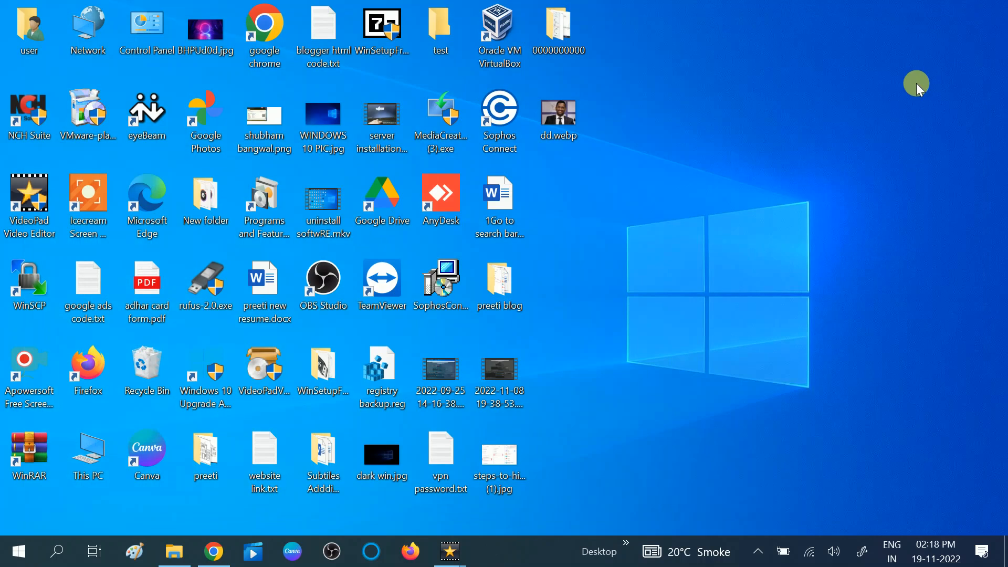
{"action": "mouse_move", "coordinate": [791, 395]}
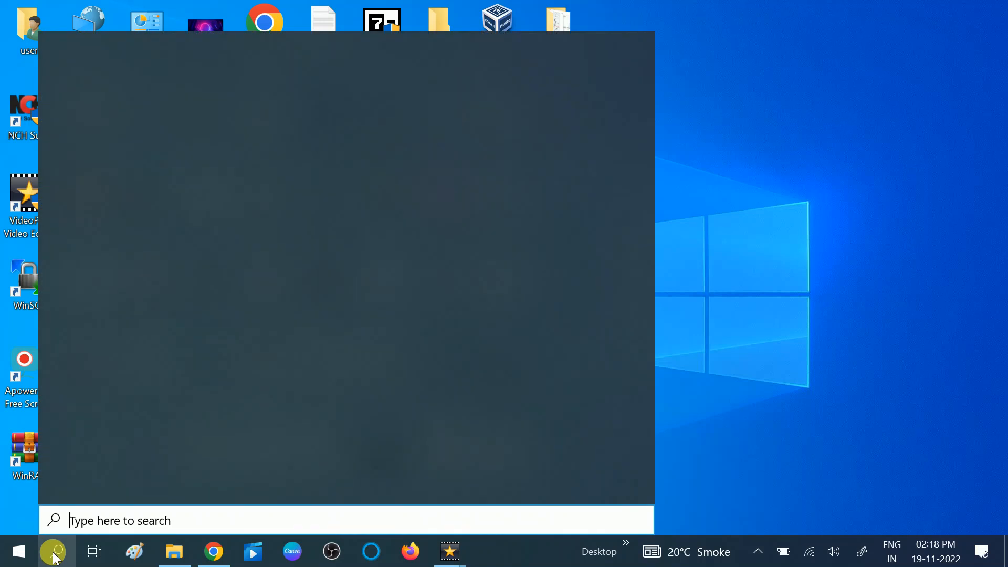
Search 'vpn' and go to the VPN settings page listing MBA VPN.
{"action": "type", "text": "vpn"}
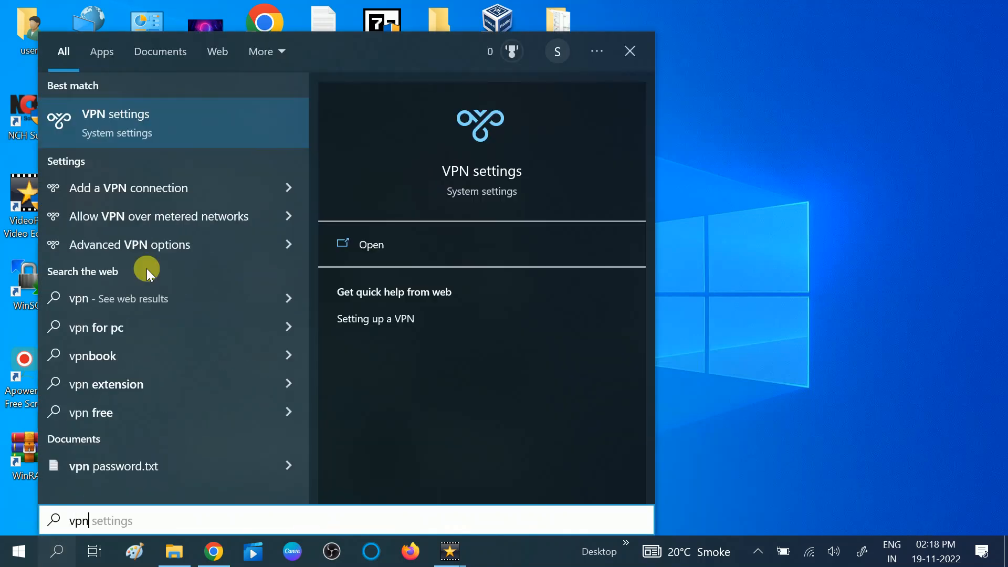
{"action": "mouse_move", "coordinate": [142, 135]}
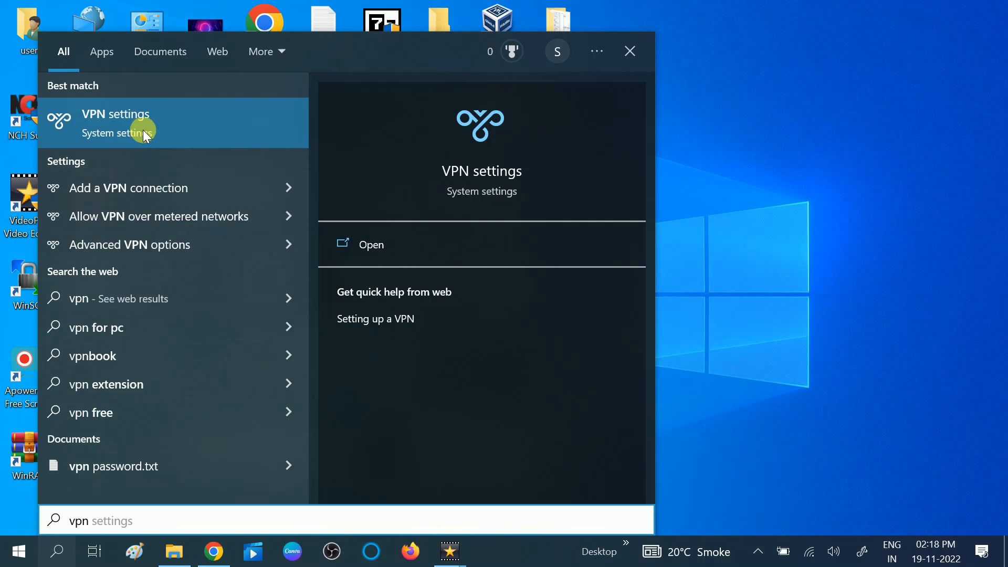
{"action": "left_click", "coordinate": [116, 123]}
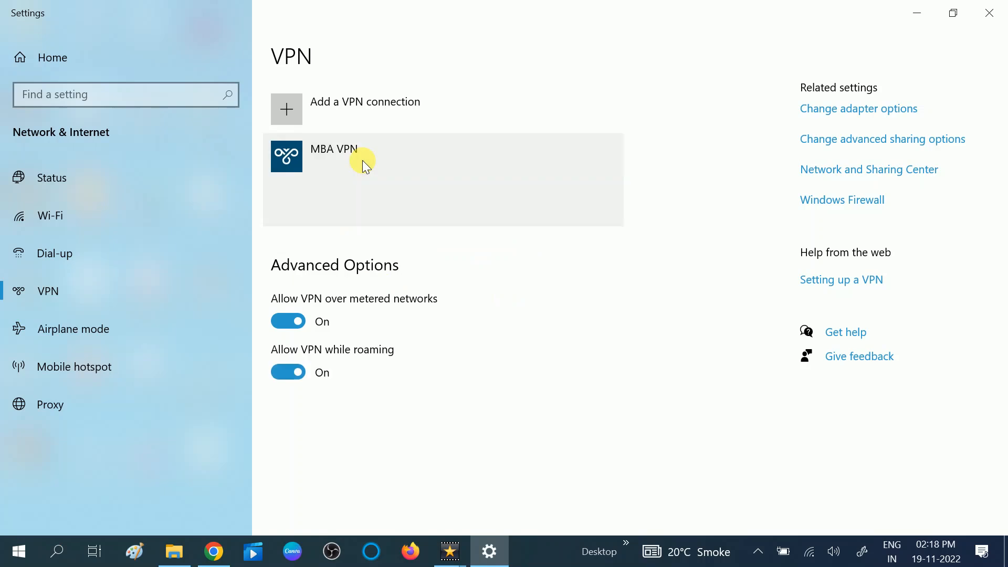
Reveal MBA VPN's Connect, Advanced options and Remove, then close Settings.
{"action": "left_click", "coordinate": [334, 157]}
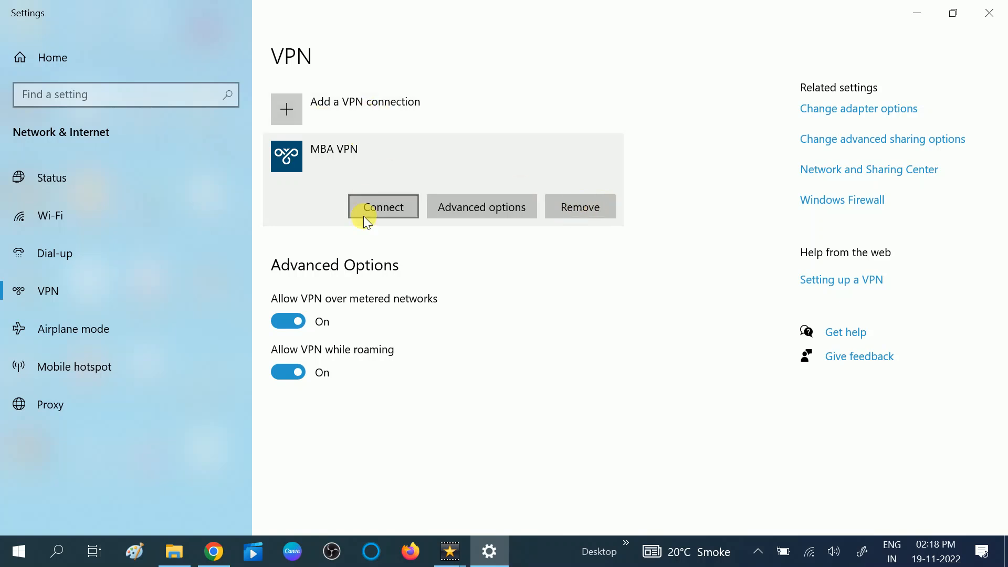
{"action": "mouse_move", "coordinate": [430, 231]}
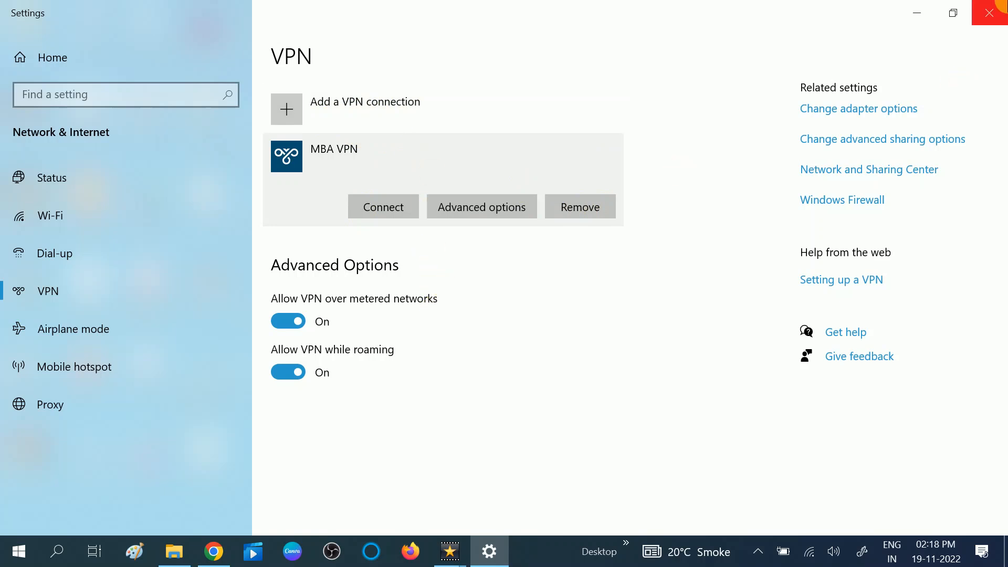
{"action": "left_click", "coordinate": [995, 12]}
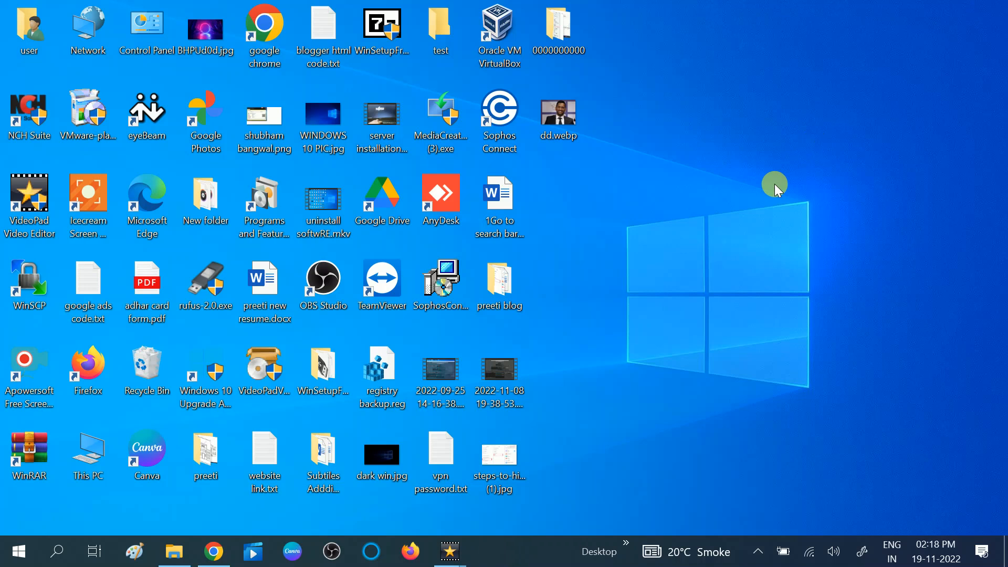